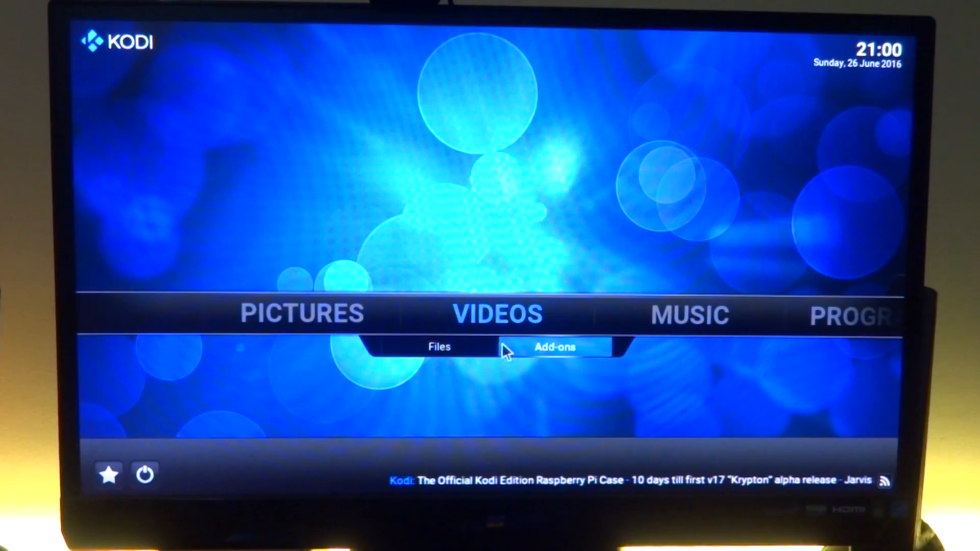
Step: Play trailer_1080p.mov from Videos > Files > Movies and keep it playing in the background
click(439, 347)
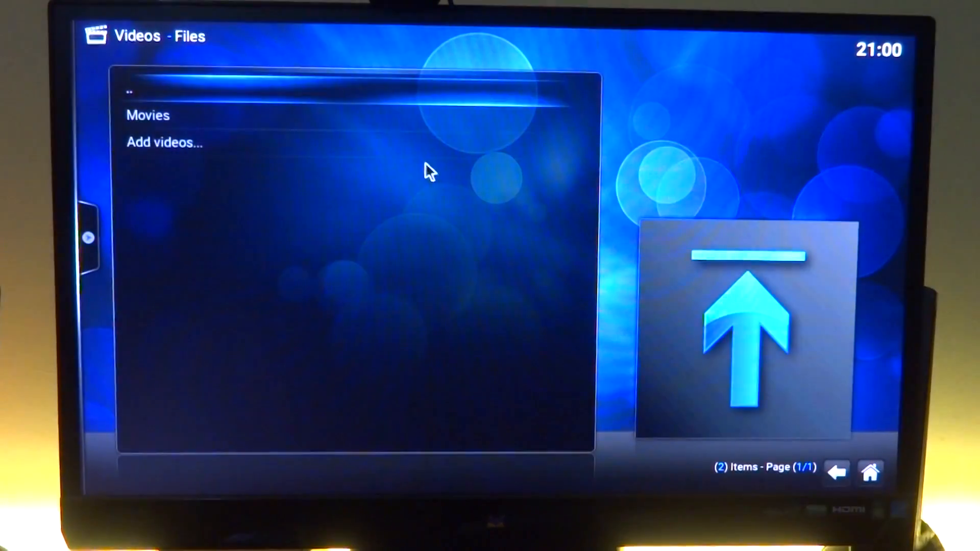
click(148, 115)
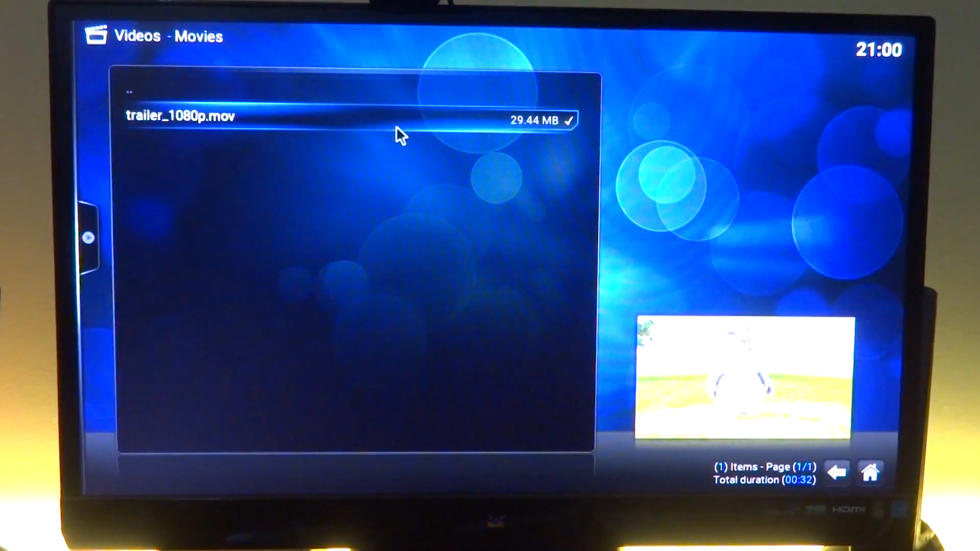
click(179, 116)
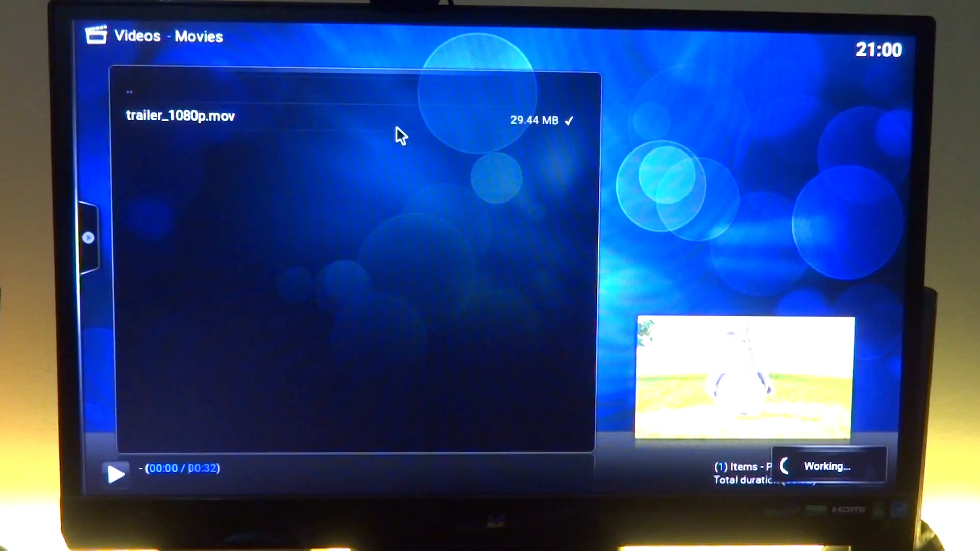
double_click(181, 117)
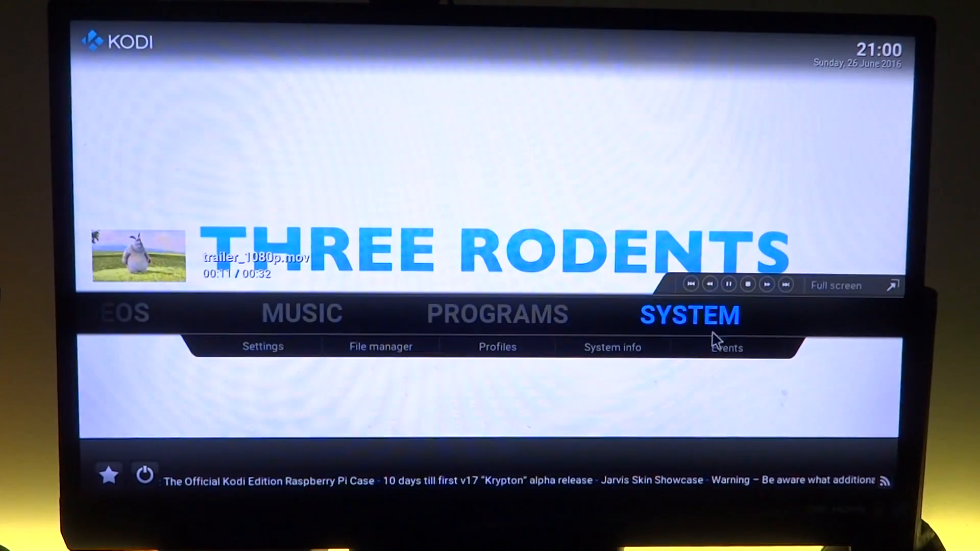
Step: Show the System info Summary with free memory, Android 6.0.1 and CPU usage
click(836, 285)
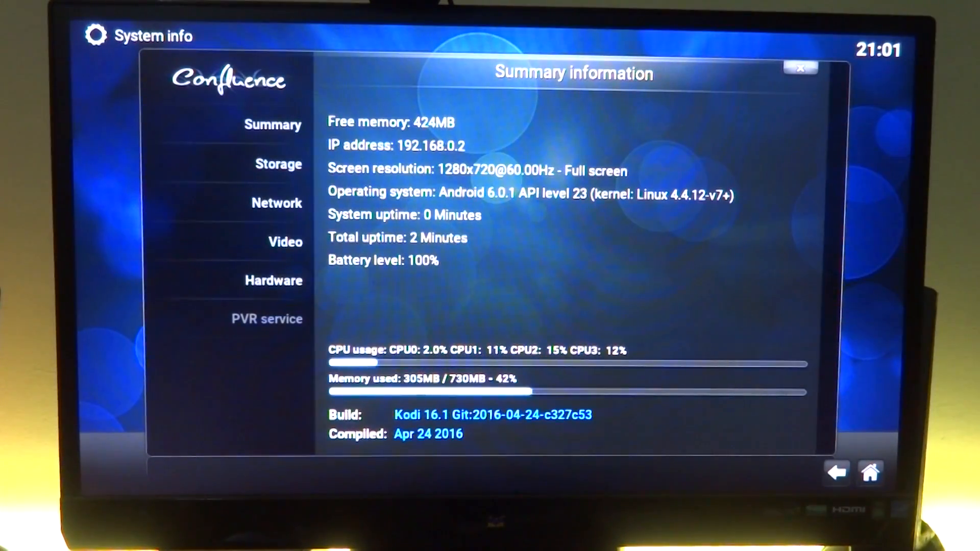
mouse_move(816, 385)
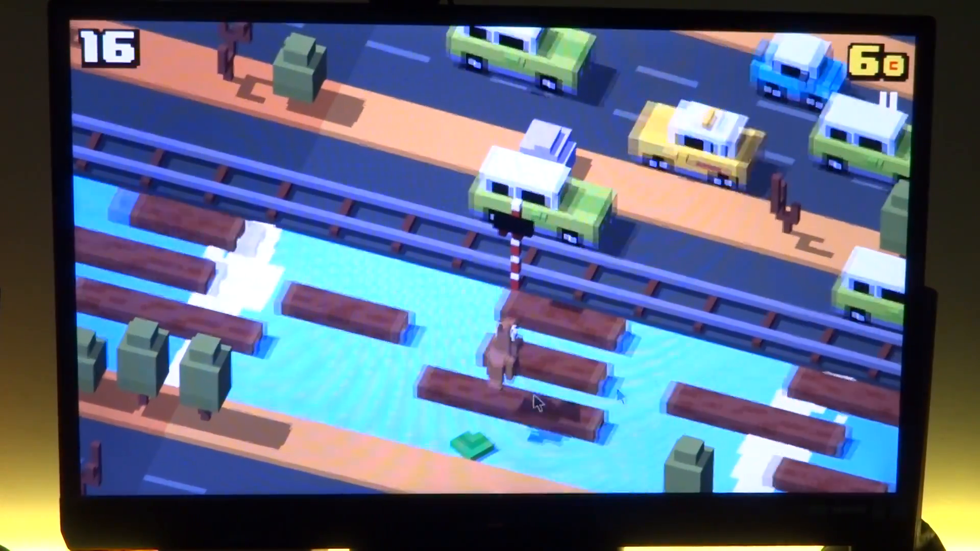
Step: Hop the character forward across the river with the Up arrow
key(Up)
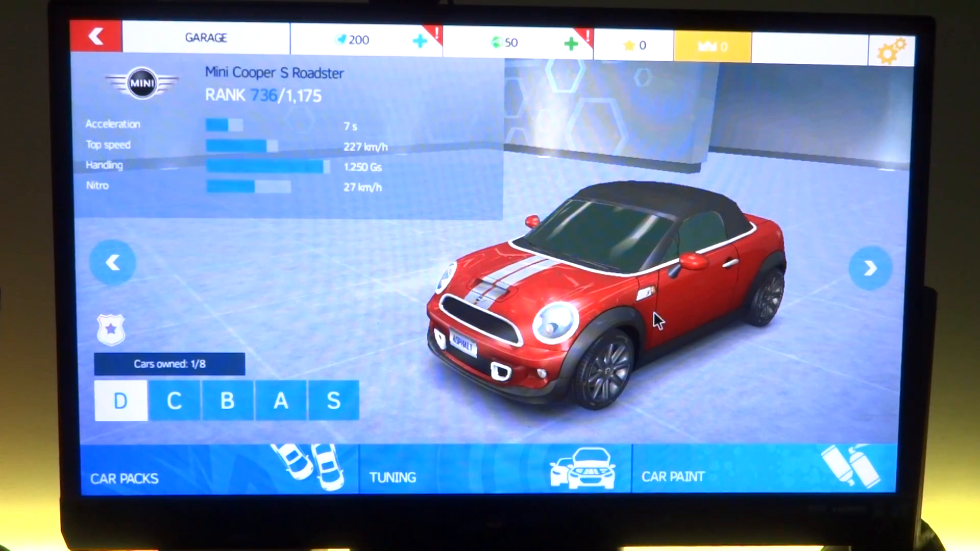
mouse_move(890, 291)
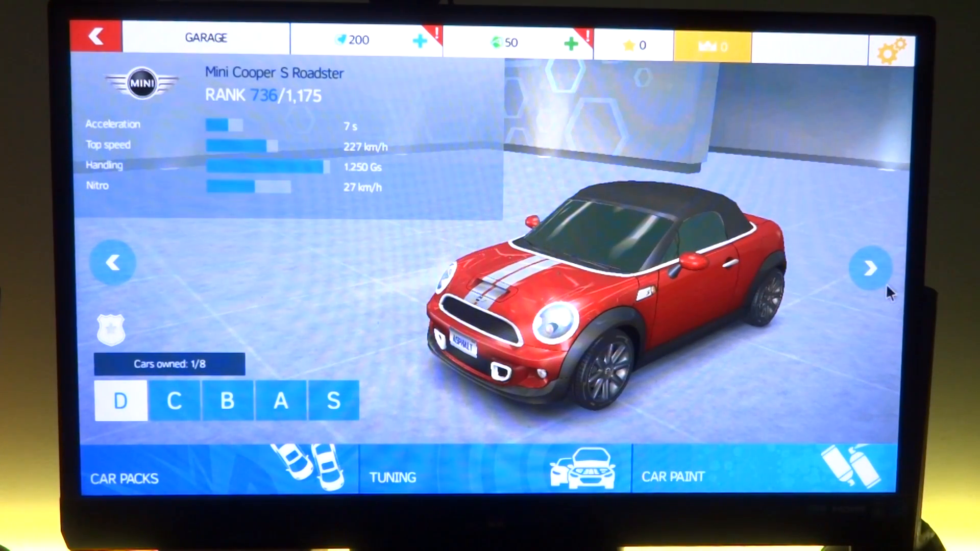
click(871, 267)
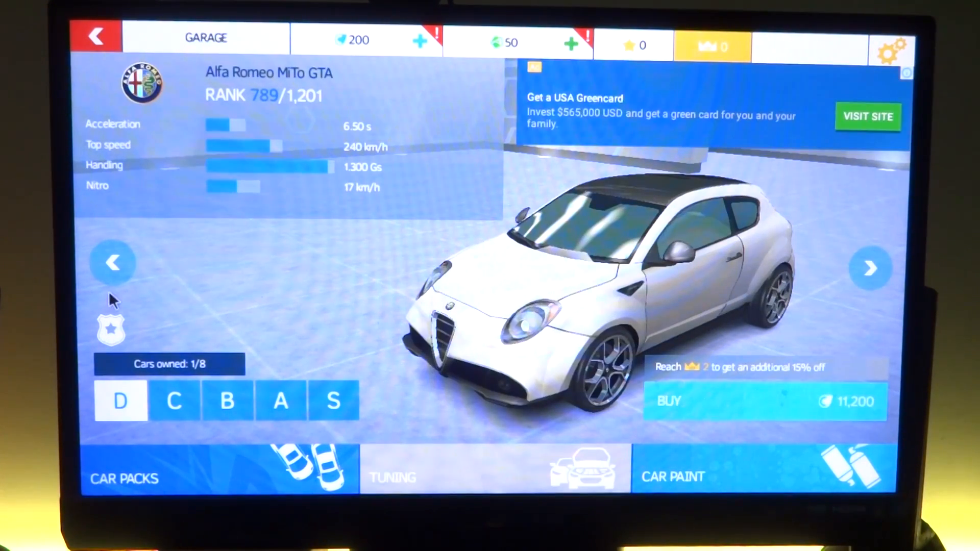
click(871, 267)
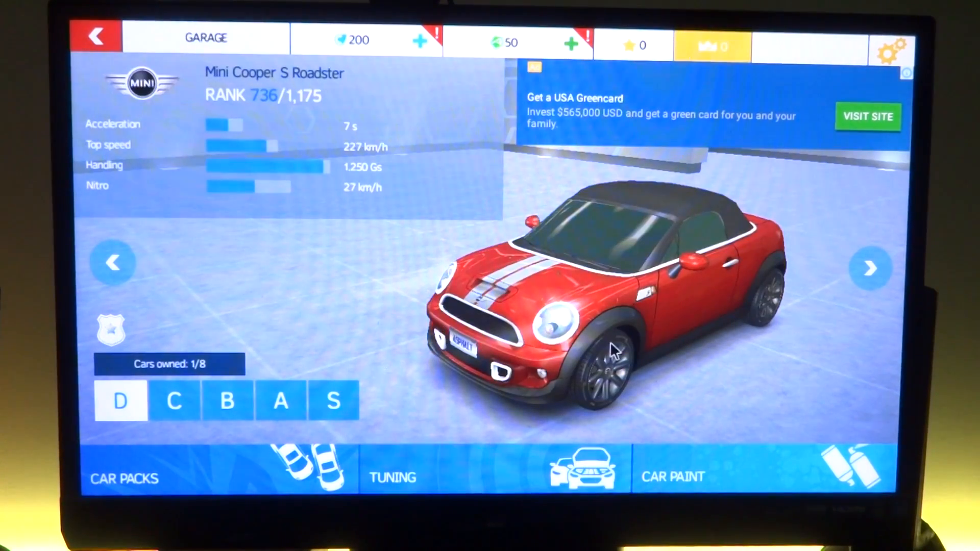
click(870, 265)
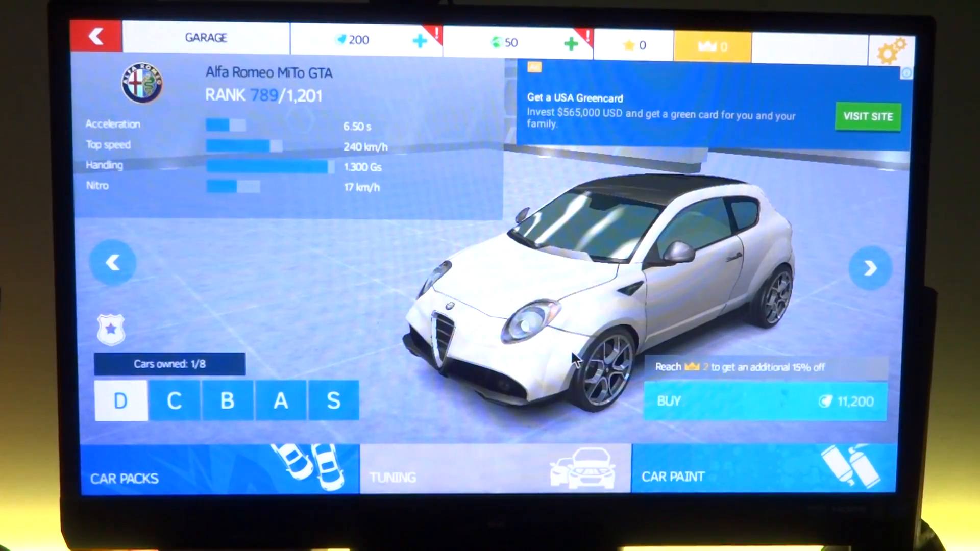
mouse_move(118, 335)
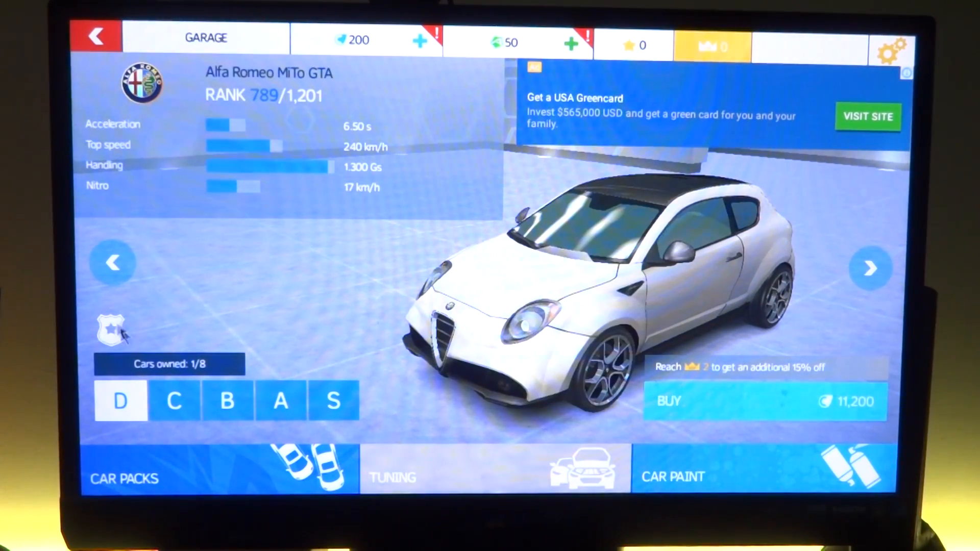
click(871, 266)
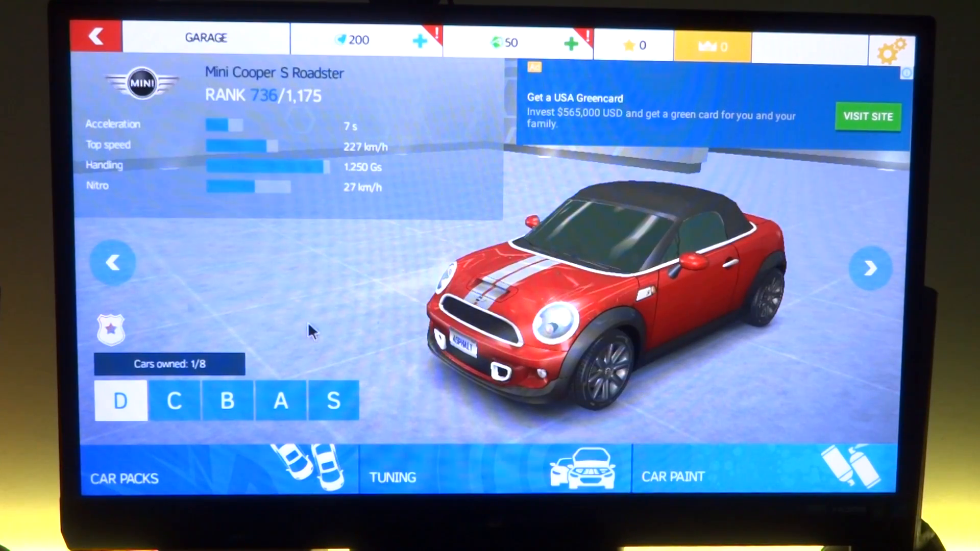
click(871, 266)
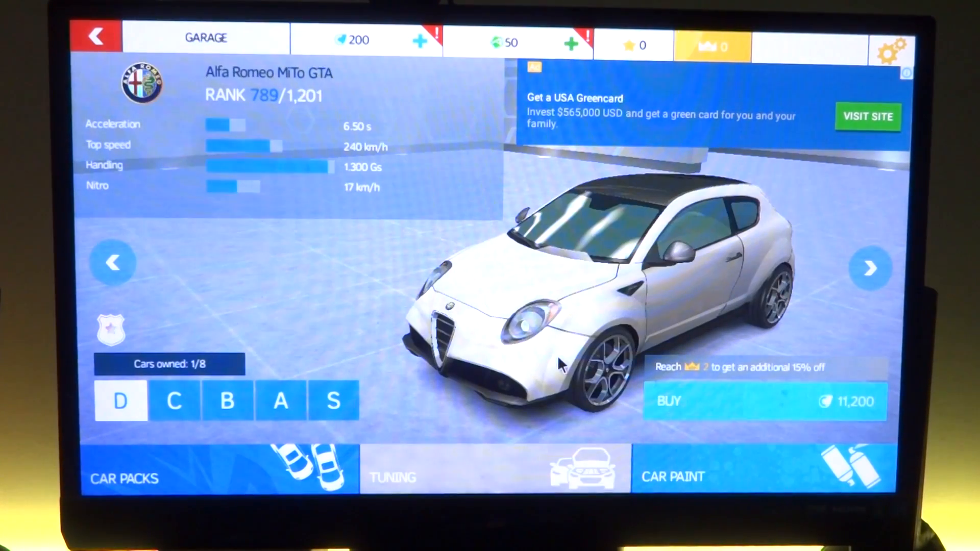
click(871, 265)
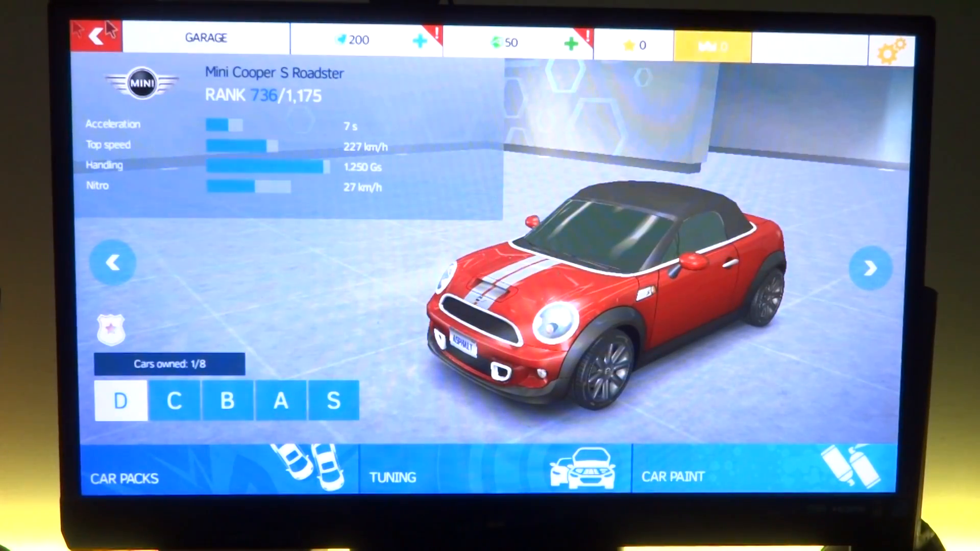
Step: Leave the garage, choose PLAY and start the Water Barrier classic race
click(98, 35)
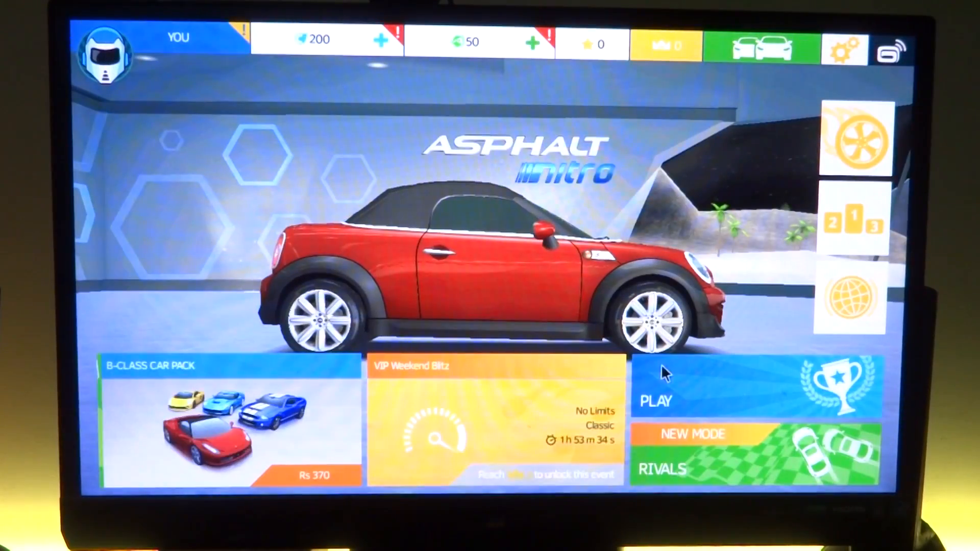
click(654, 401)
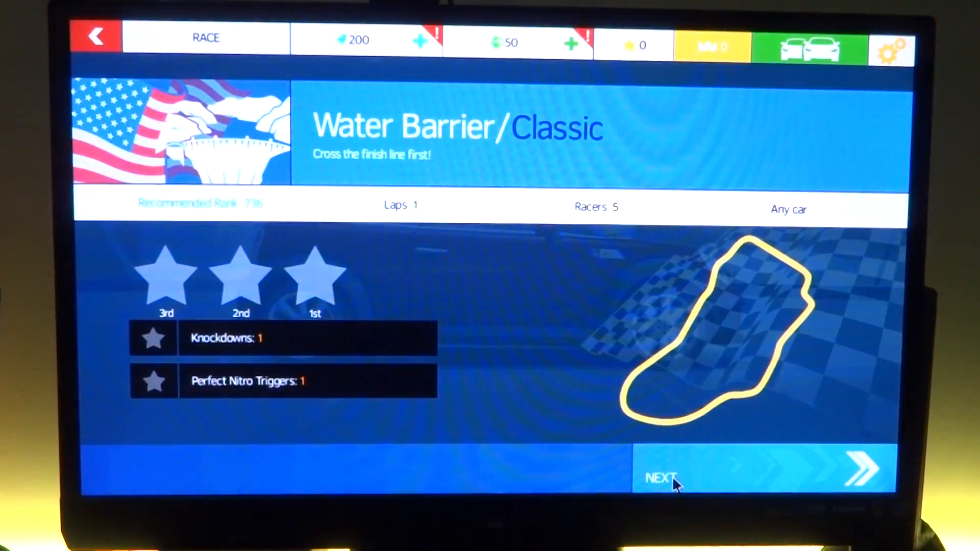
click(659, 478)
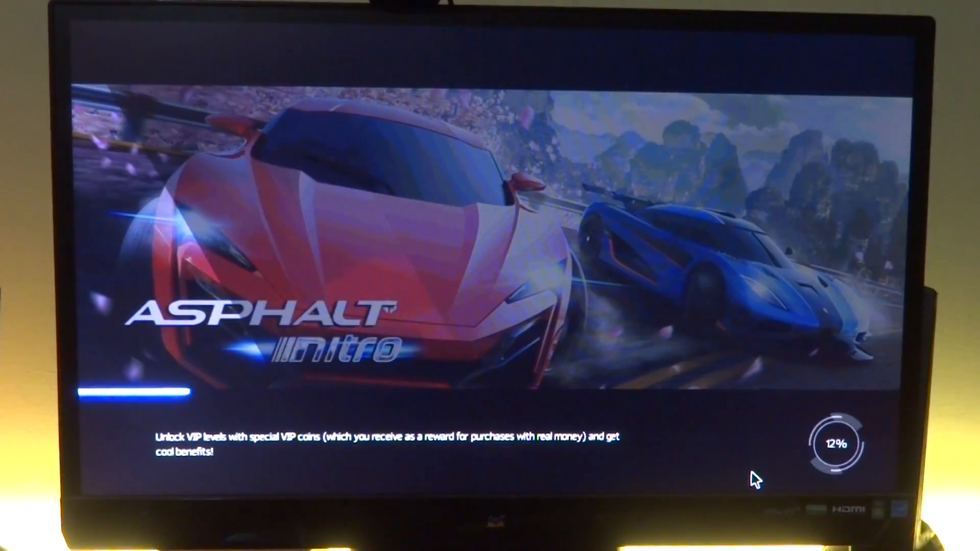